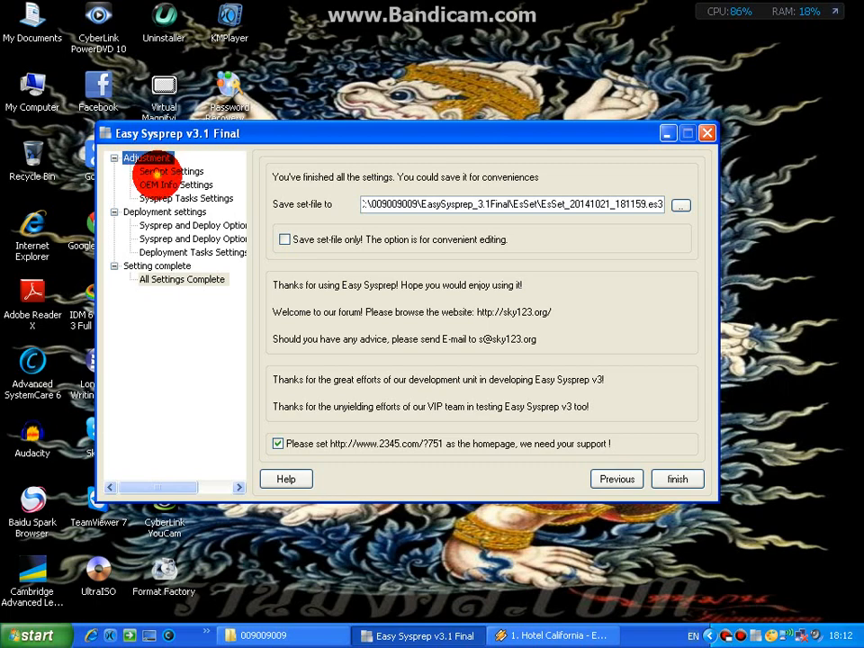
Review the SerOpt service startup page, then show OEM info: Mr.KKD, KKD 0090 v1, PIYA.
click(171, 171)
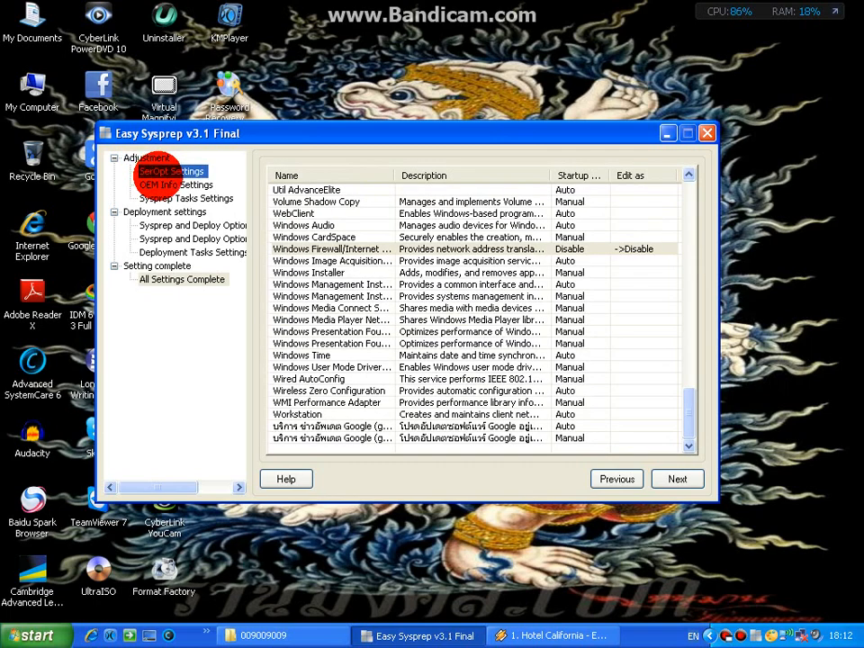
click(177, 184)
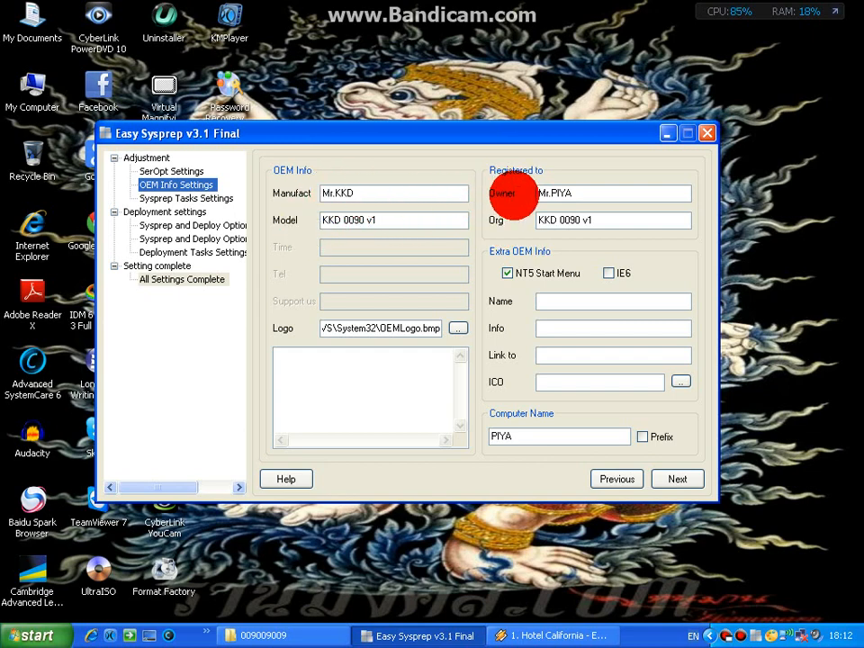
Show the Sysprep tasks page, select pre-Sysprep program task 01, then move to the Deployment group.
click(185, 198)
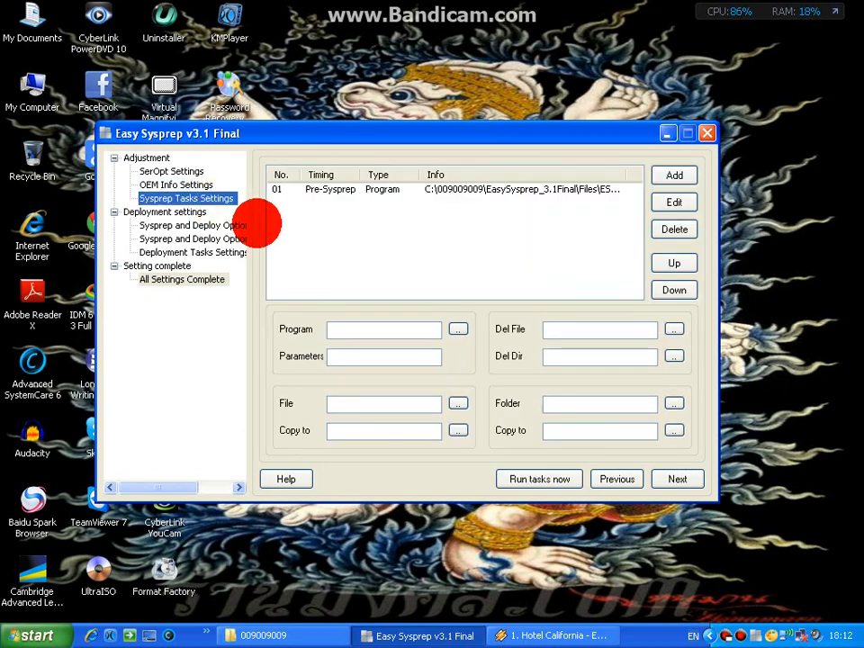
click(455, 189)
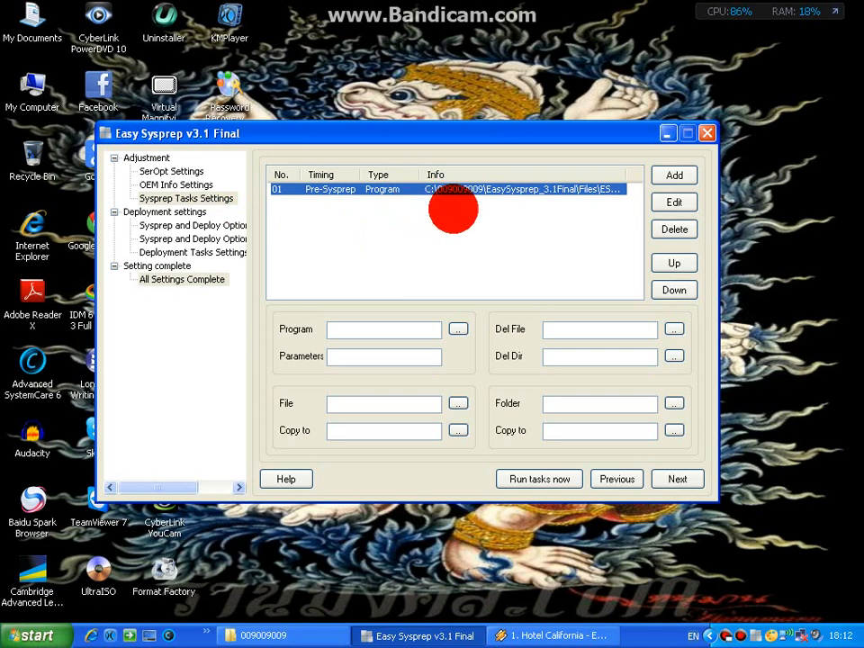
mouse_move(203, 220)
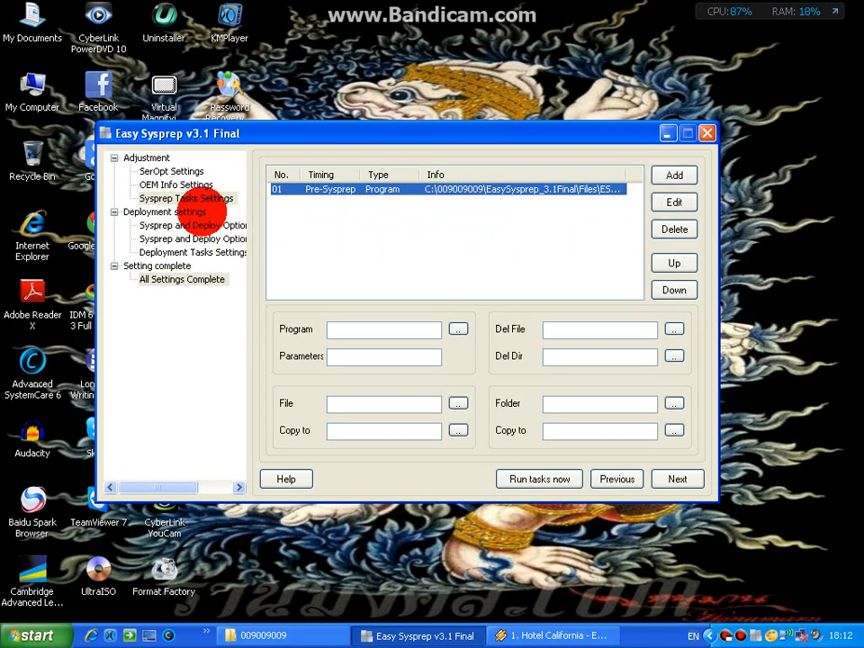
click(191, 239)
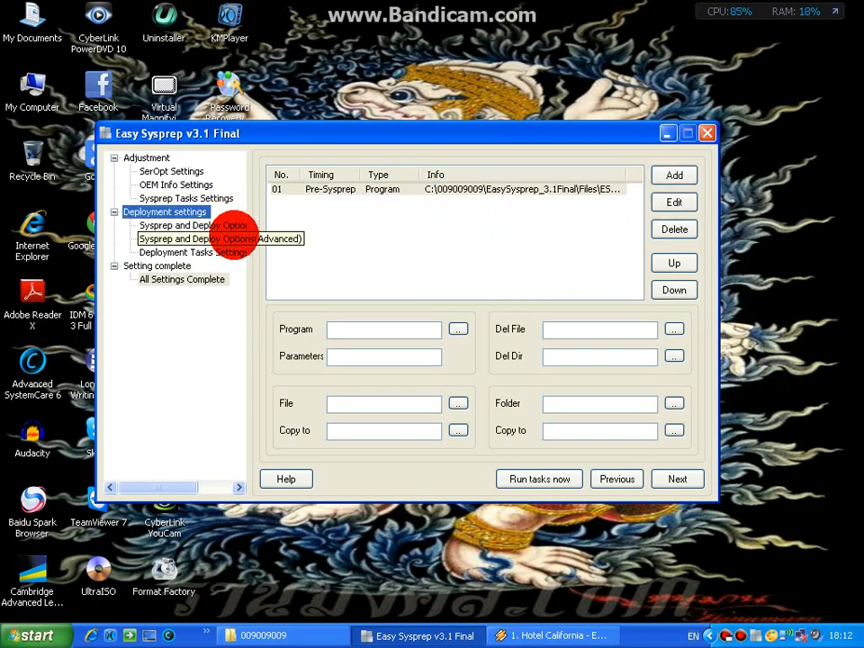
Review basic deploy options, then the advanced ones: 9-second boot, 1024×768, AutoSet first logon.
click(192, 225)
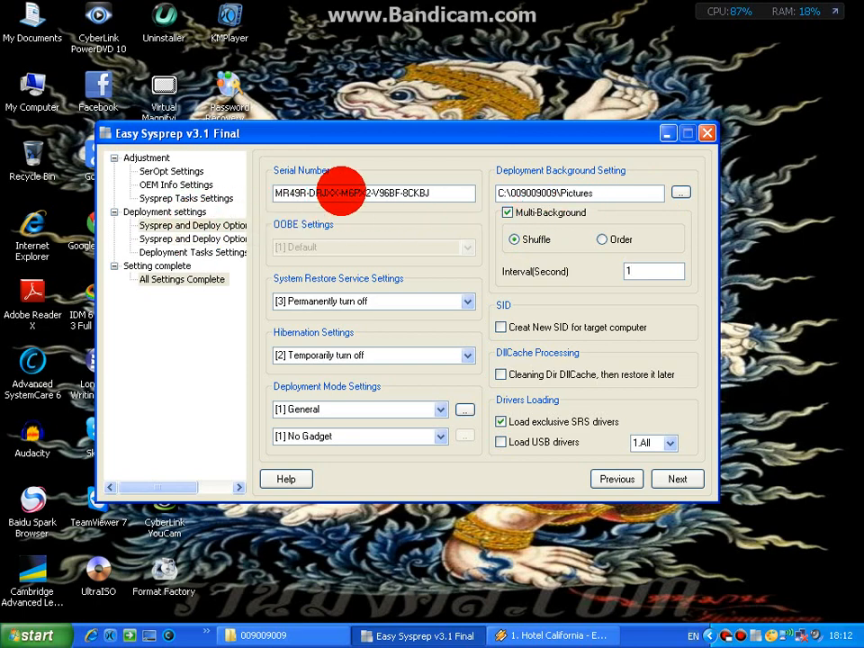
click(191, 225)
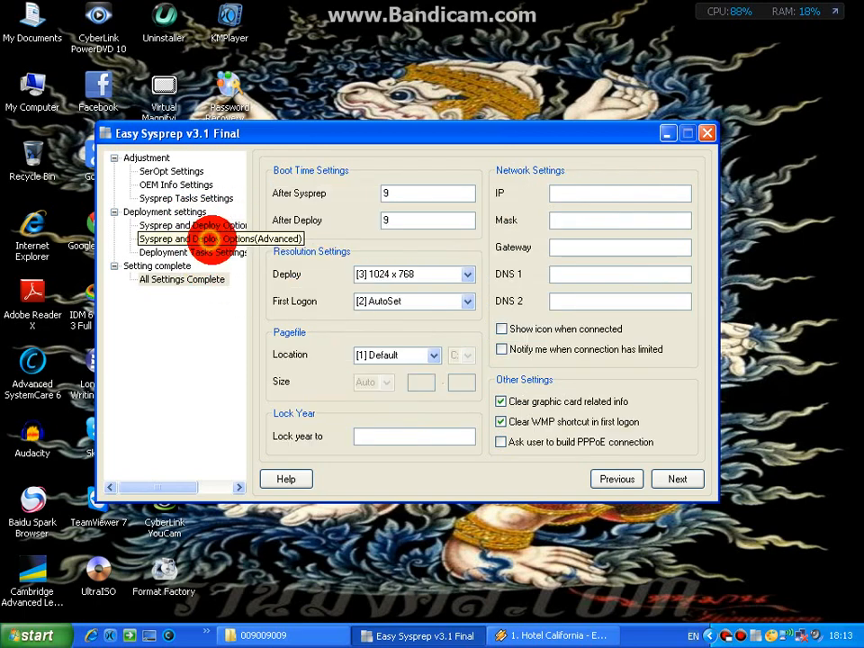
click(192, 239)
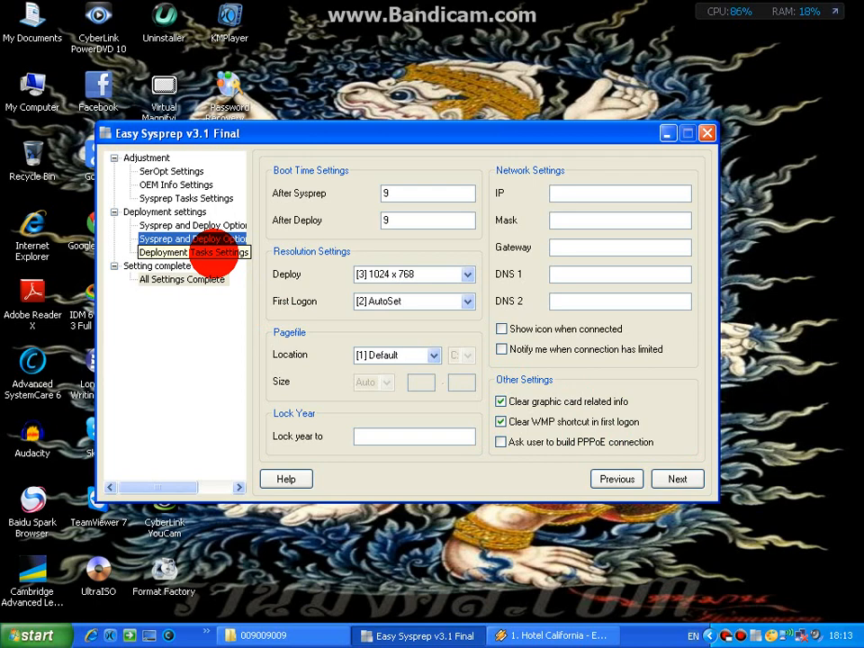
Show the eight deployment tasks, then move to the Setting complete group.
click(193, 252)
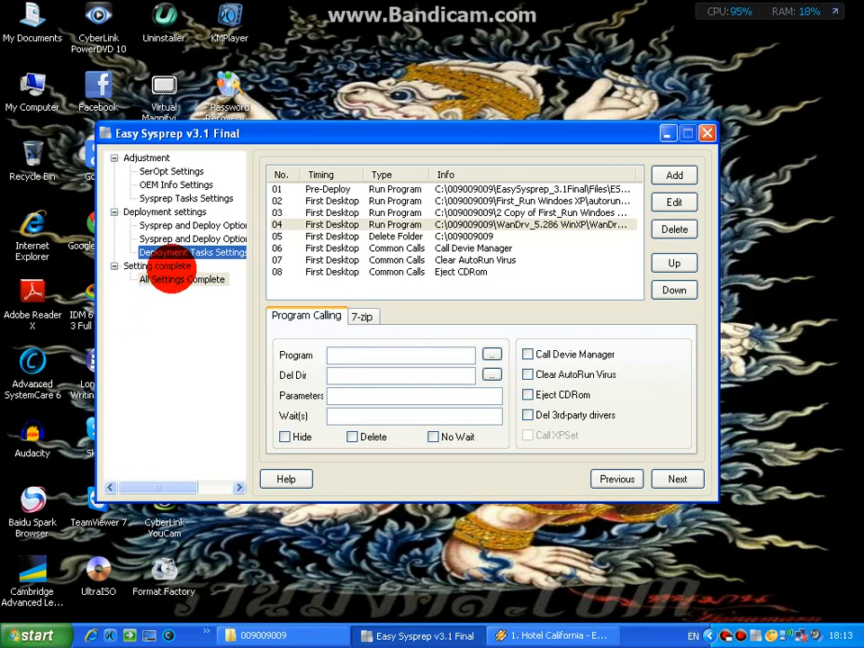
click(151, 265)
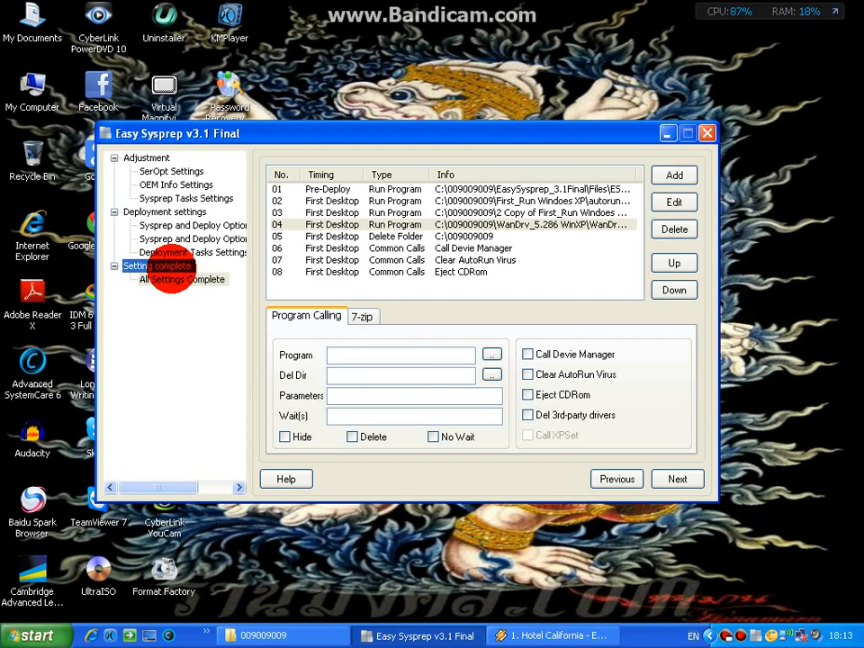